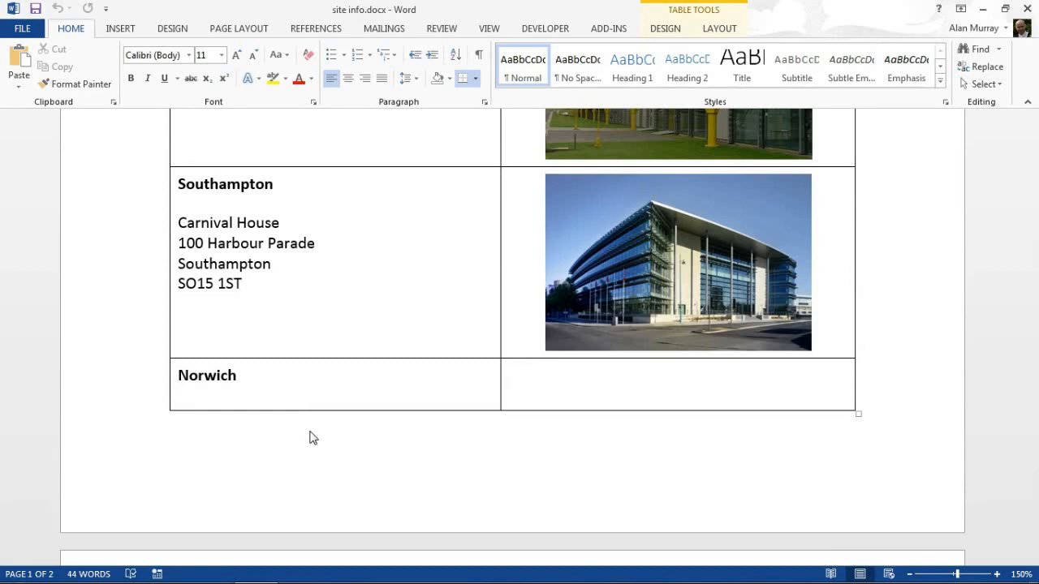
Click into the office table and scroll through it to locate the Norwich row
{"action": "left_click", "coordinate": [241, 283]}
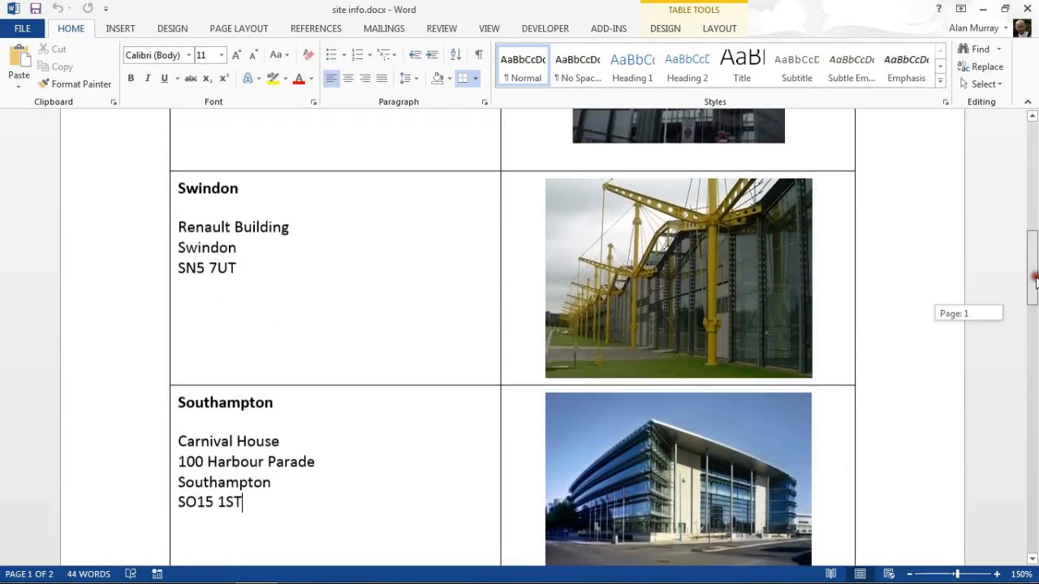
{"action": "scroll", "scroll_direction": "down", "scroll_amount": 3}
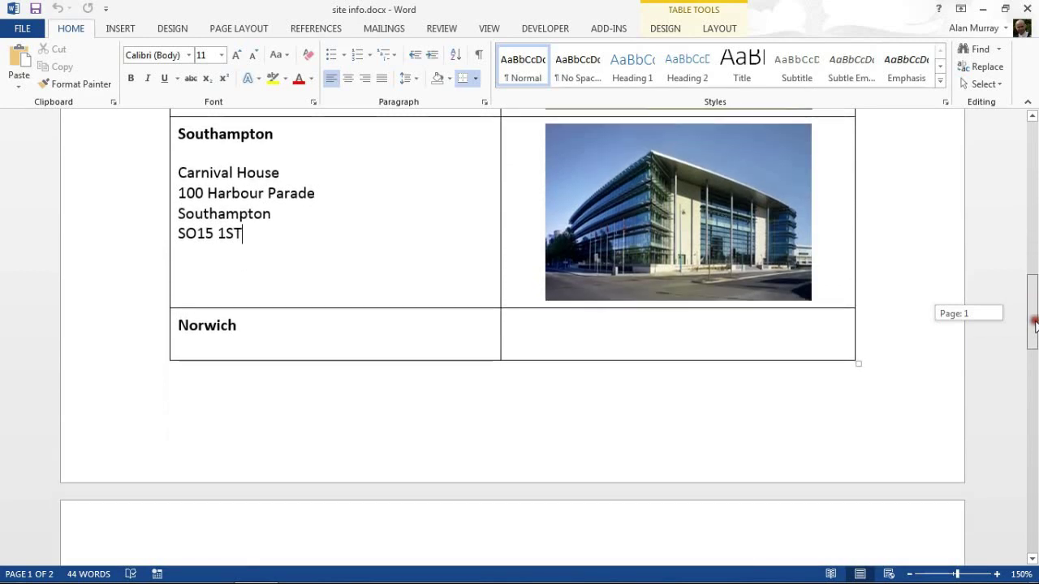
{"action": "scroll", "scroll_direction": "down", "scroll_amount": 3}
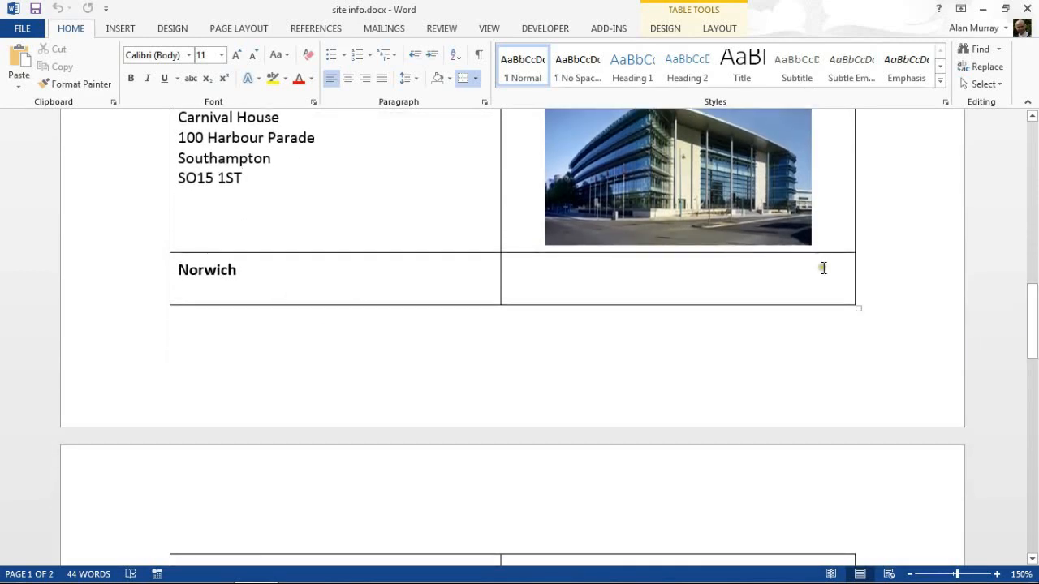
{"action": "scroll", "scroll_direction": "down", "scroll_amount": 3}
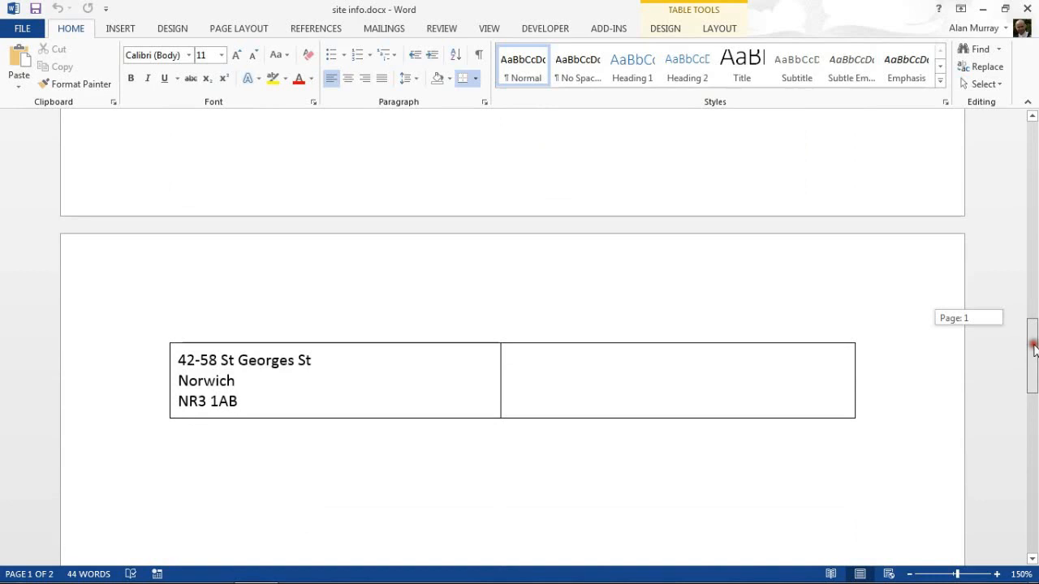
{"action": "scroll", "scroll_direction": "up", "scroll_amount": 3}
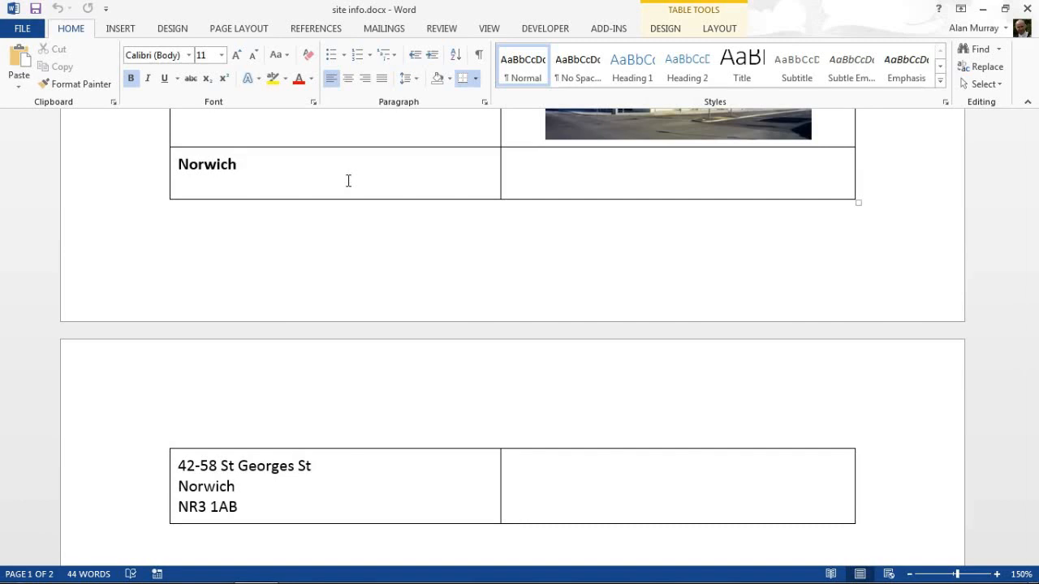
Place the insertion point after Norwich and show the table Layout tools
{"action": "left_click", "coordinate": [236, 164]}
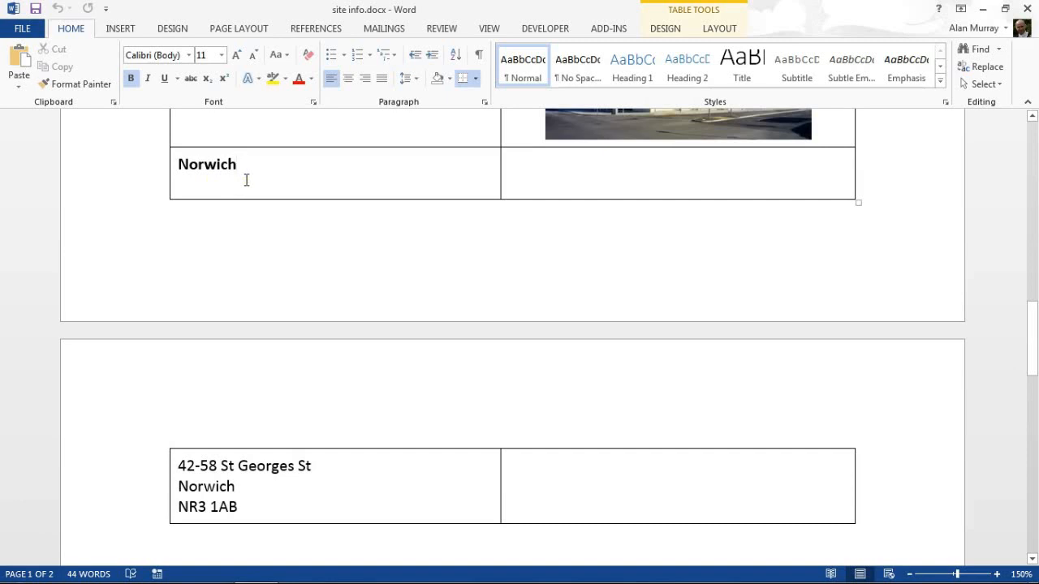
{"action": "left_click", "coordinate": [236, 164]}
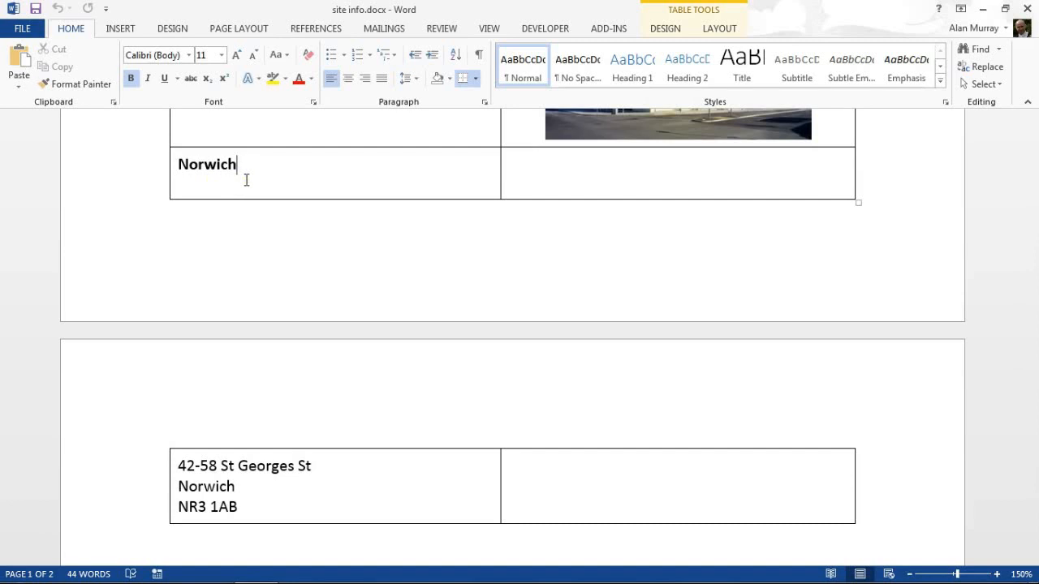
{"action": "mouse_move", "coordinate": [255, 191]}
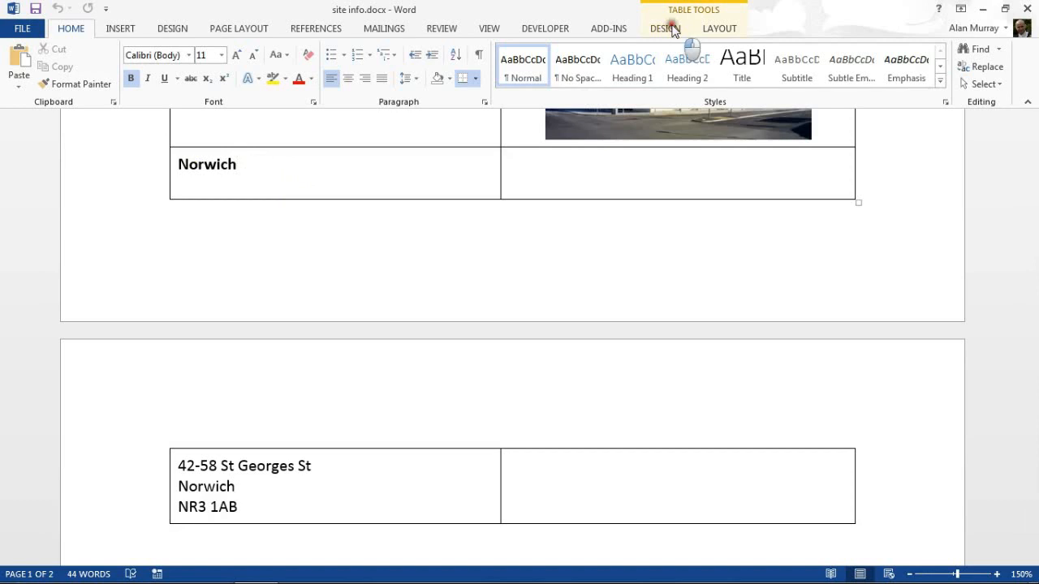
{"action": "left_click", "coordinate": [719, 28]}
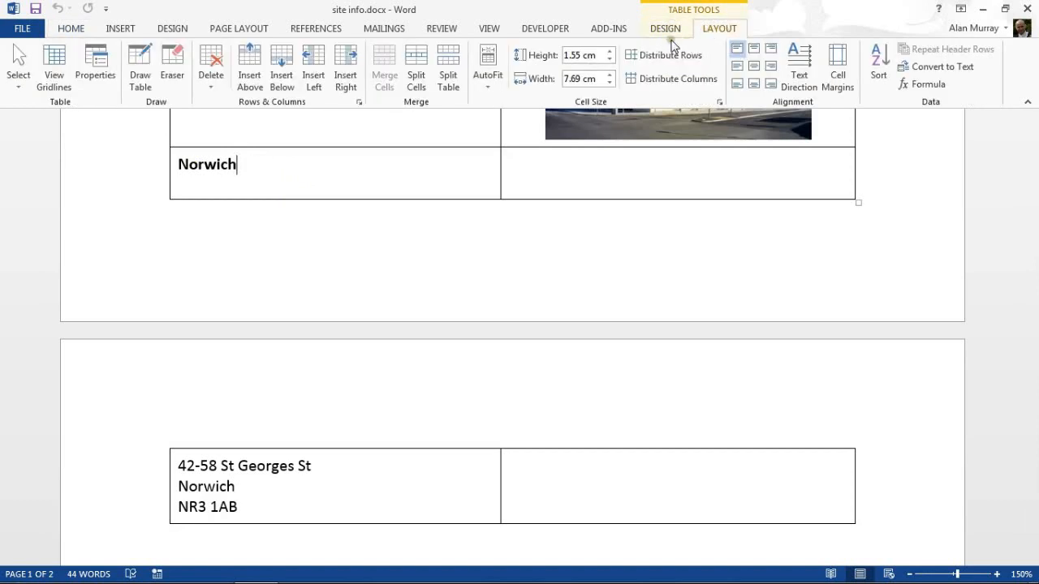
{"action": "mouse_move", "coordinate": [95, 65]}
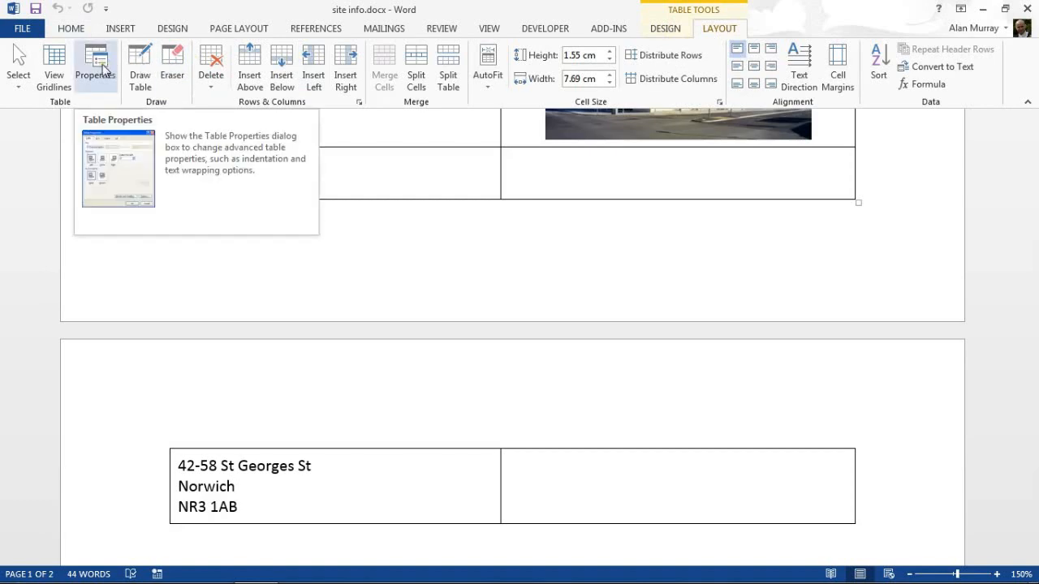
Open the Table Properties dialog from the Layout tab
{"action": "left_click", "coordinate": [94, 65]}
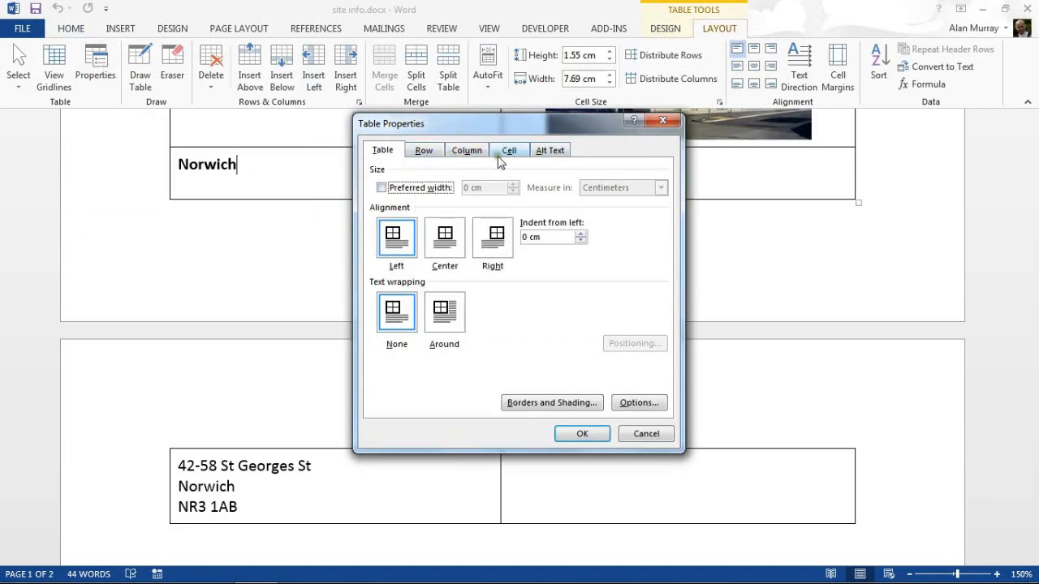
On the Row tab, untick 'Allow row to break across pages' for the Norwich row
{"action": "left_click", "coordinate": [424, 149]}
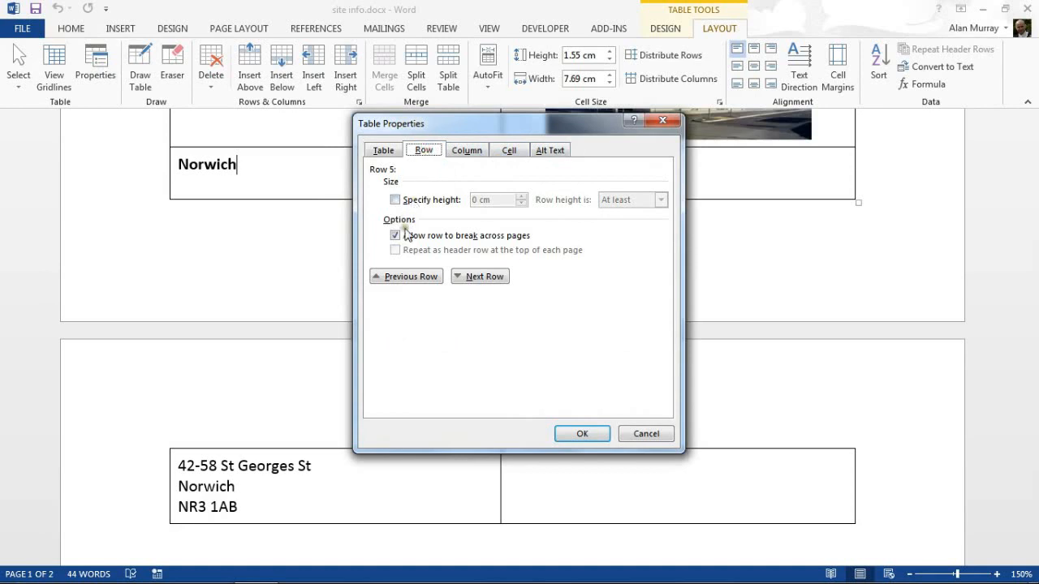
{"action": "left_click", "coordinate": [395, 235]}
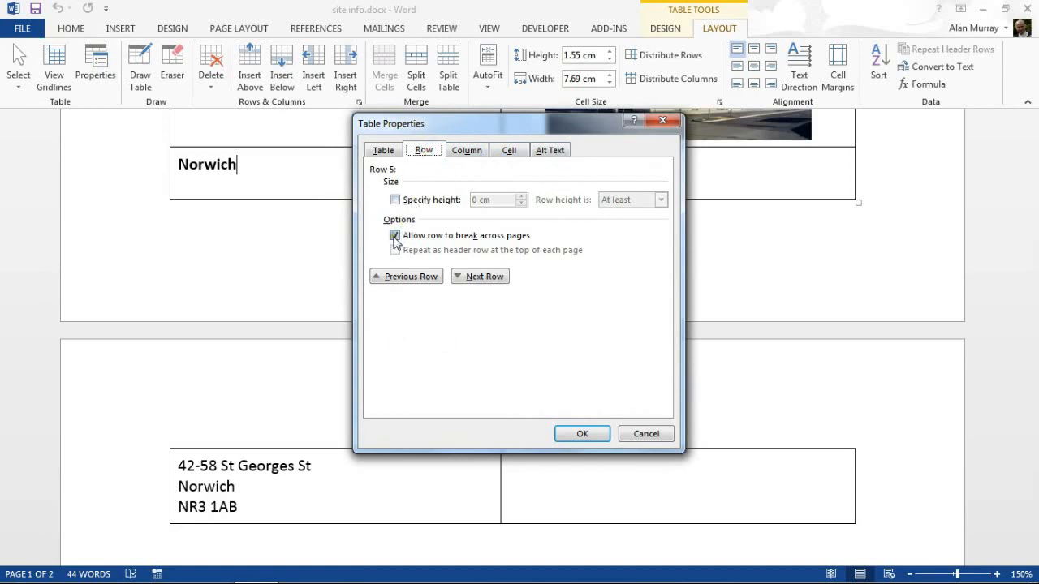
{"action": "left_click", "coordinate": [396, 235]}
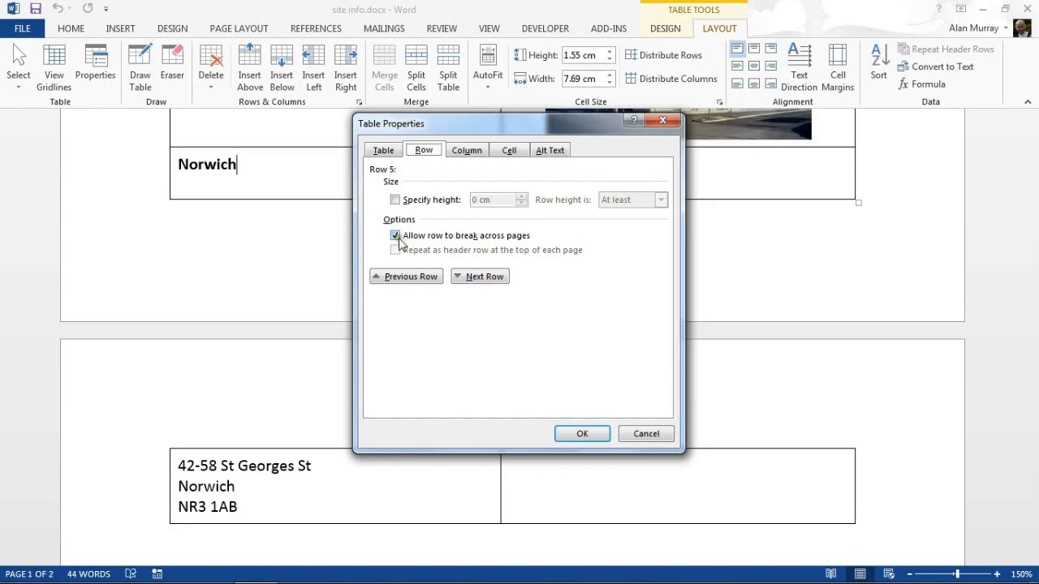
{"action": "left_click", "coordinate": [395, 236]}
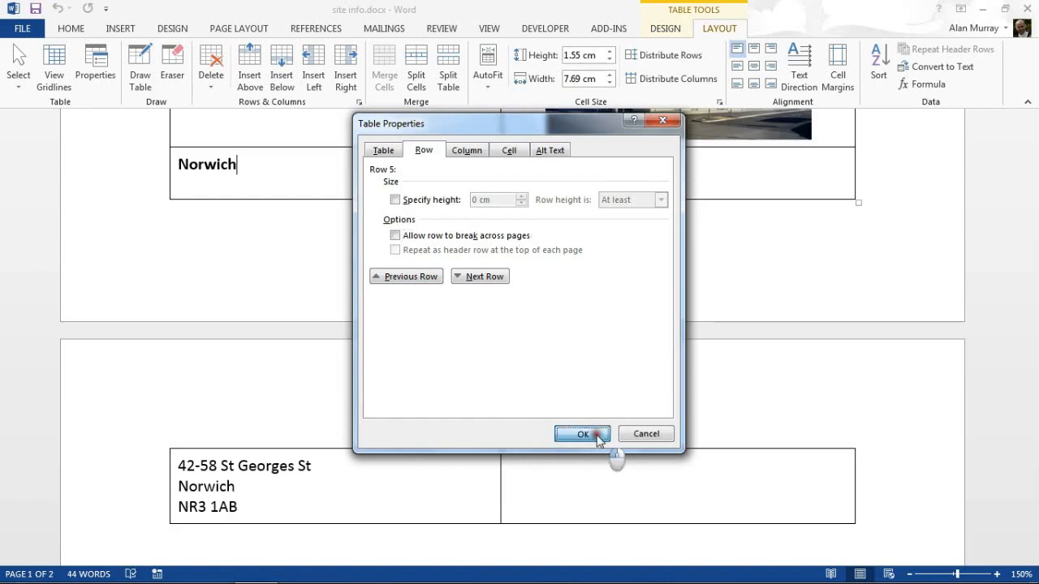
Confirm with OK so the whole Norwich row moves to page 2, then scroll up
{"action": "left_click", "coordinate": [581, 433]}
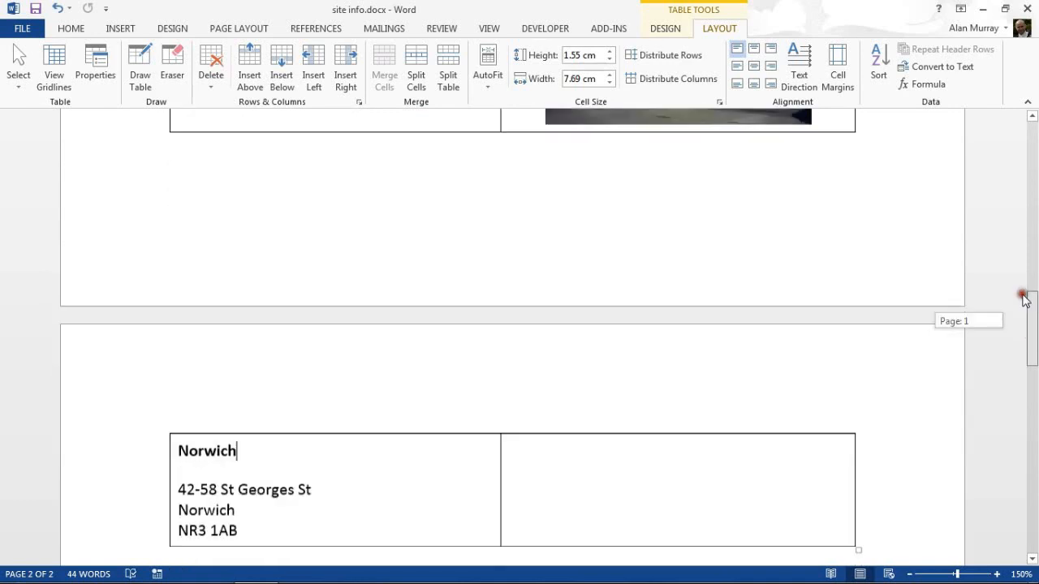
{"action": "scroll", "scroll_direction": "up", "scroll_amount": 3}
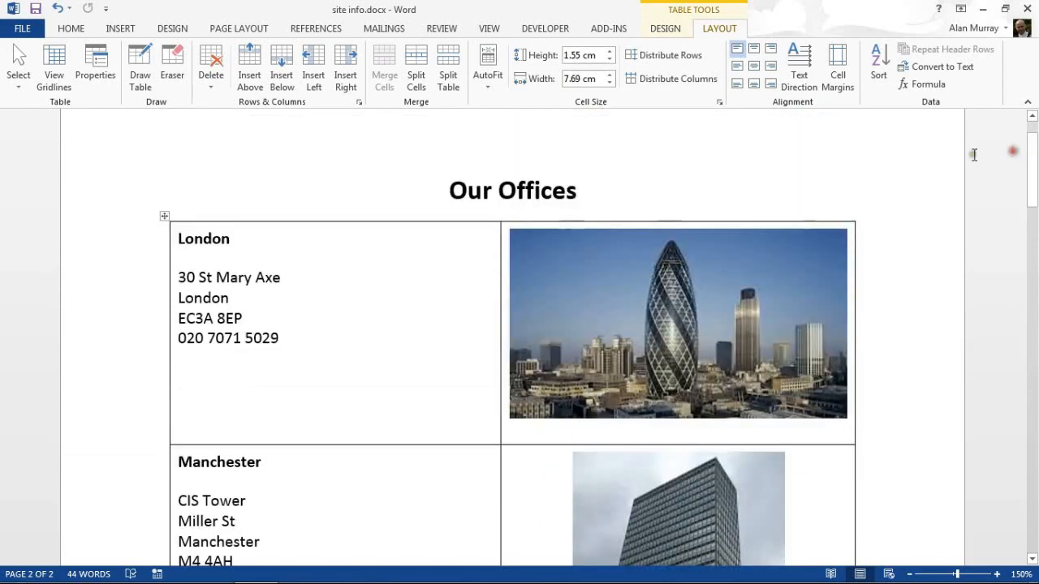
{"action": "left_click", "coordinate": [164, 216]}
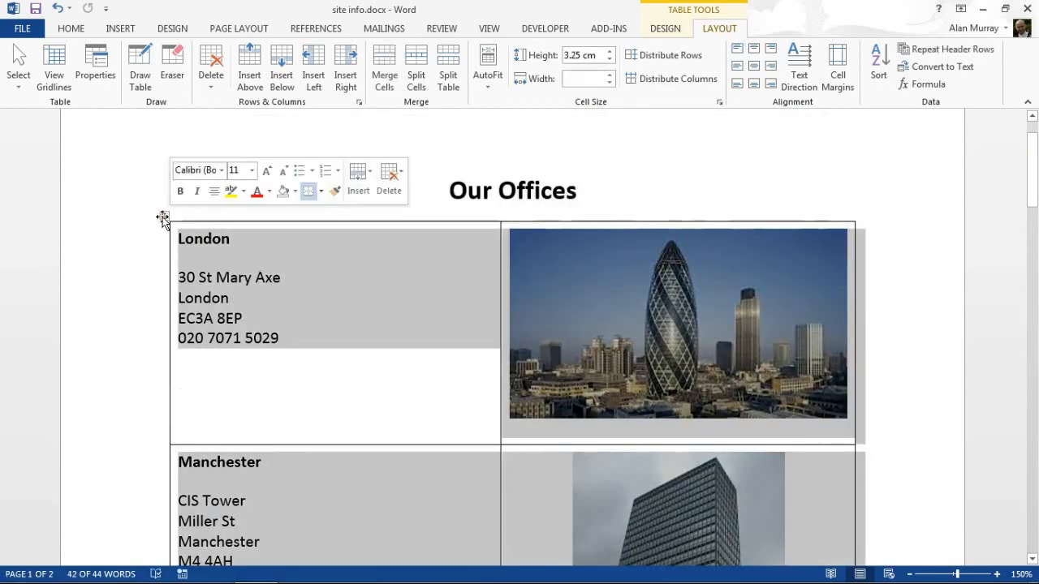
{"action": "left_click", "coordinate": [278, 277]}
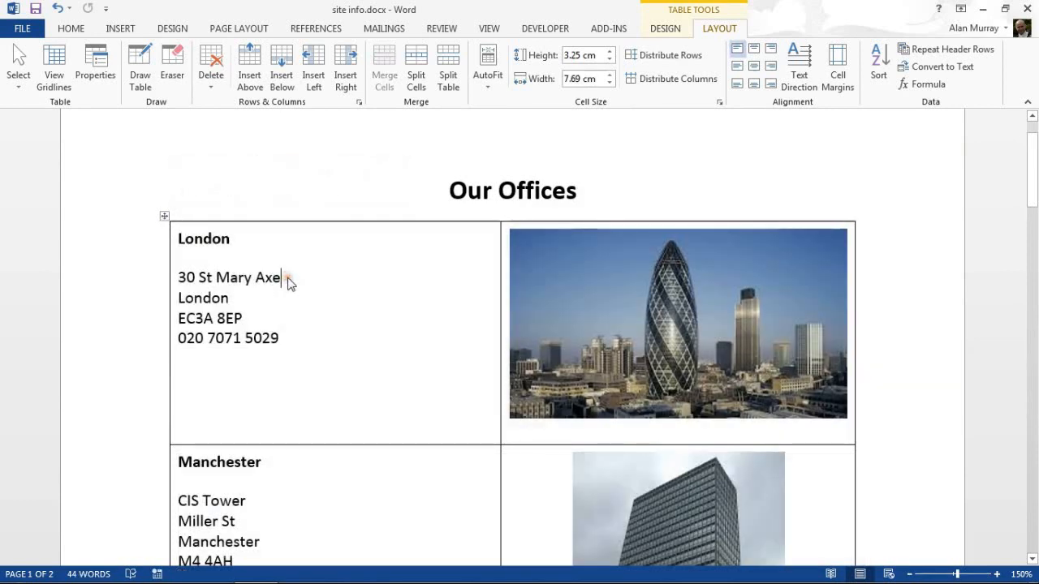
{"action": "mouse_move", "coordinate": [288, 280]}
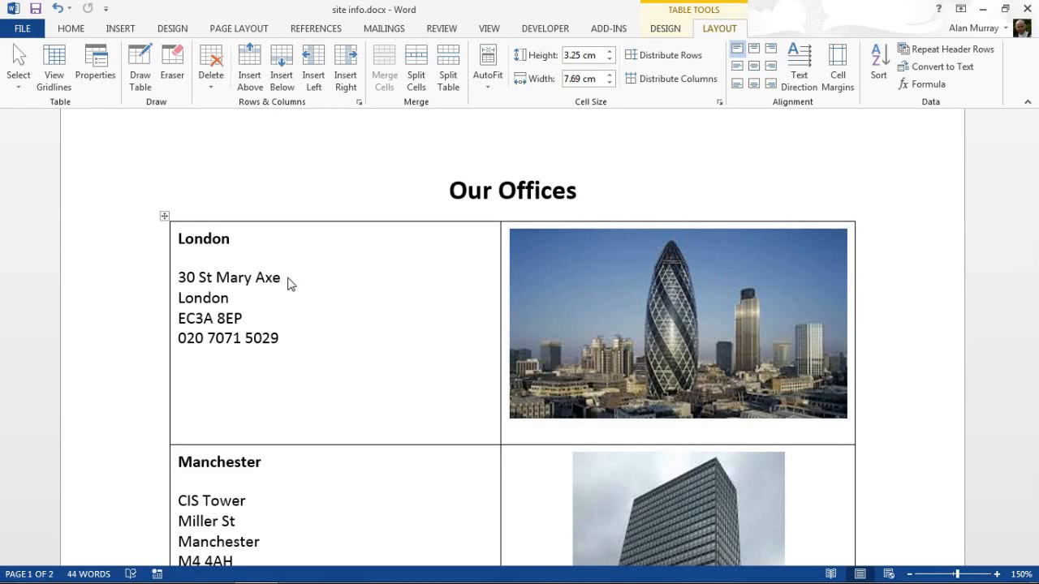
{"action": "left_click", "coordinate": [278, 278]}
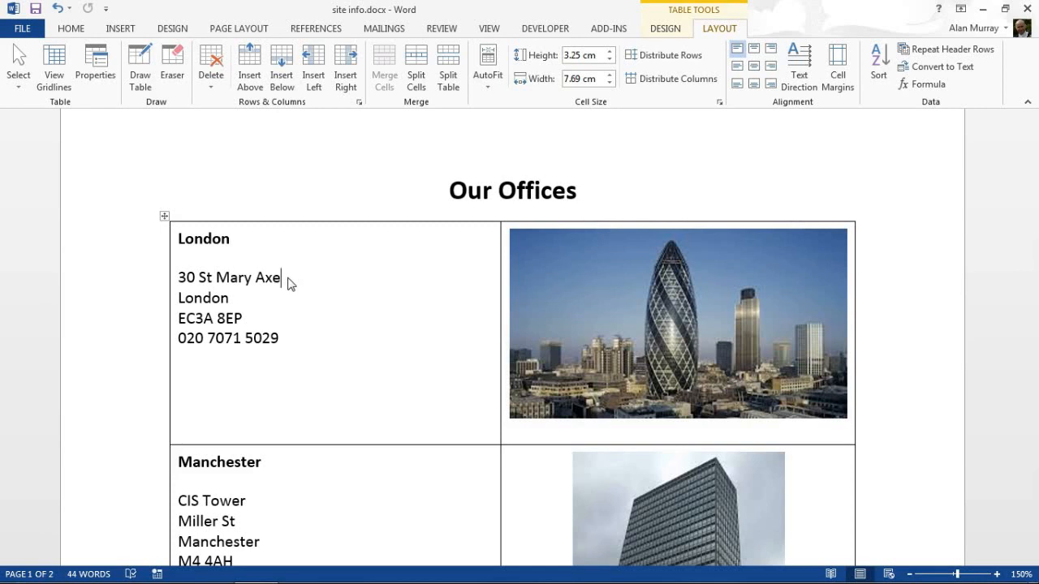